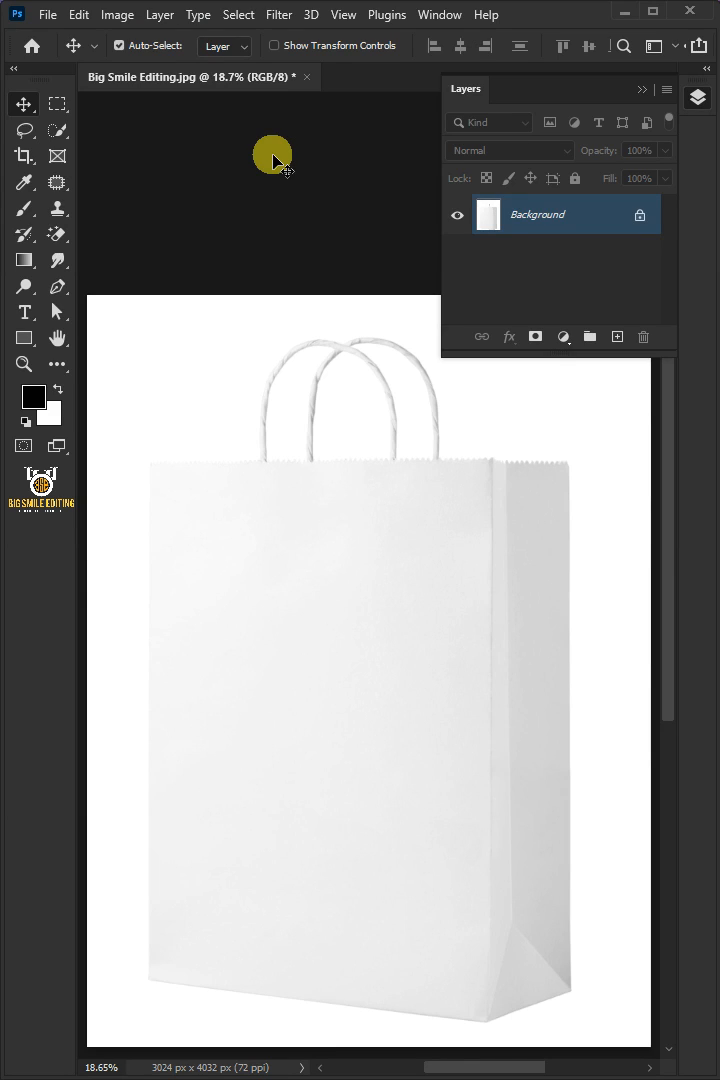
mouse_move(608, 603)
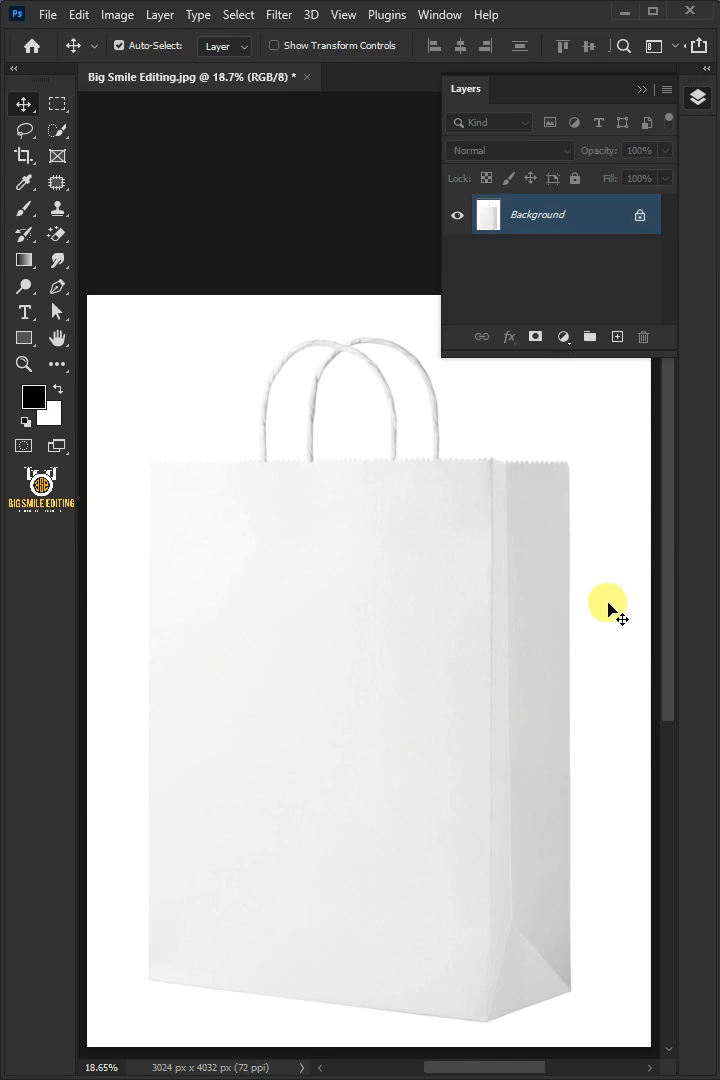
mouse_move(266, 729)
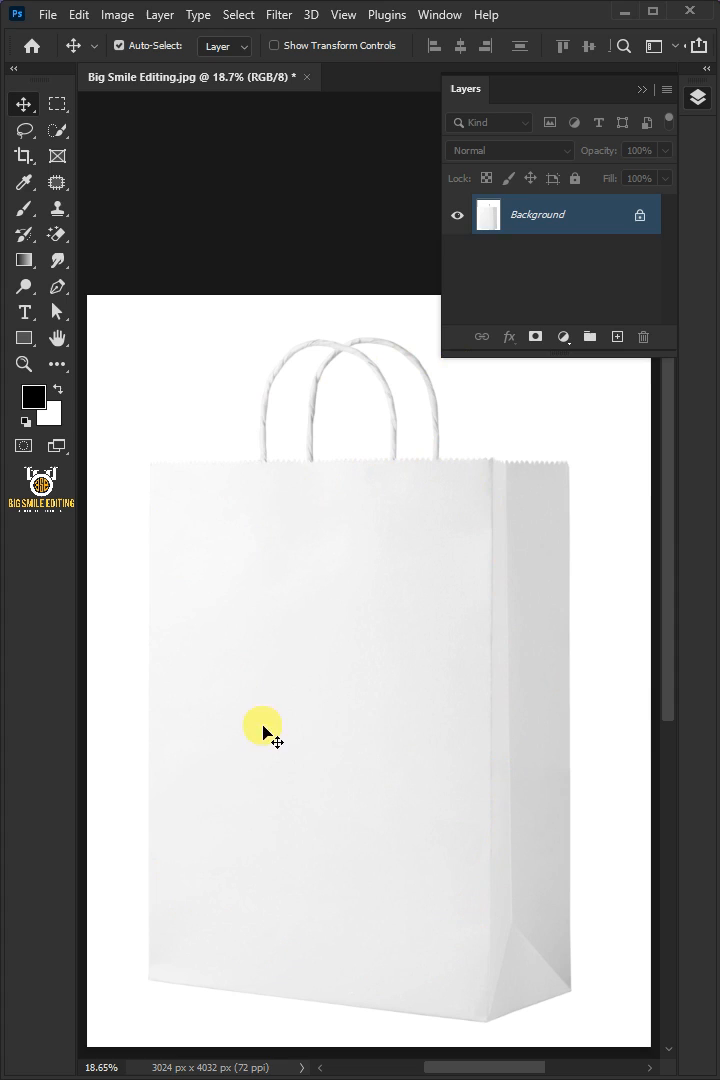
mouse_move(290, 360)
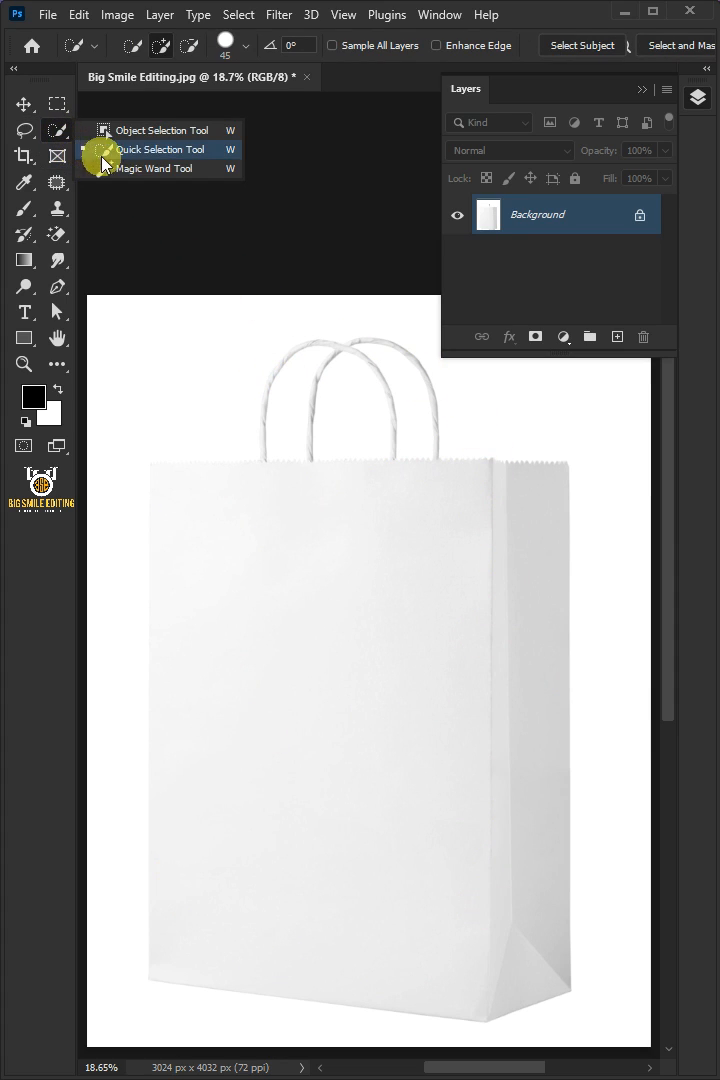
click(160, 149)
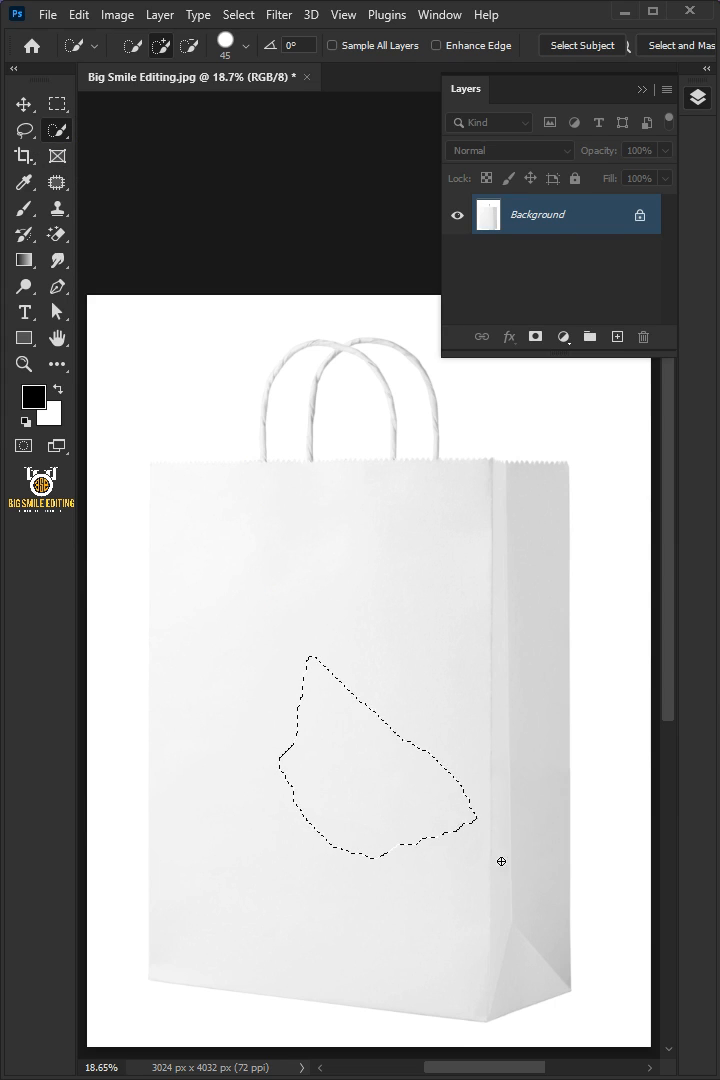
click(331, 471)
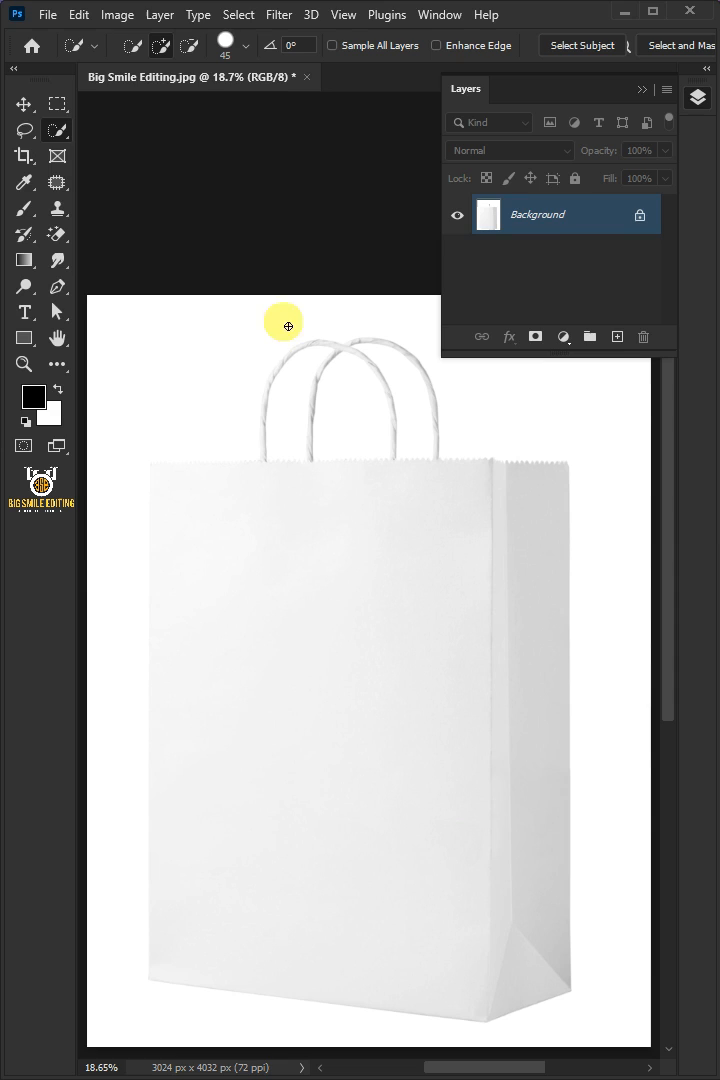
click(237, 14)
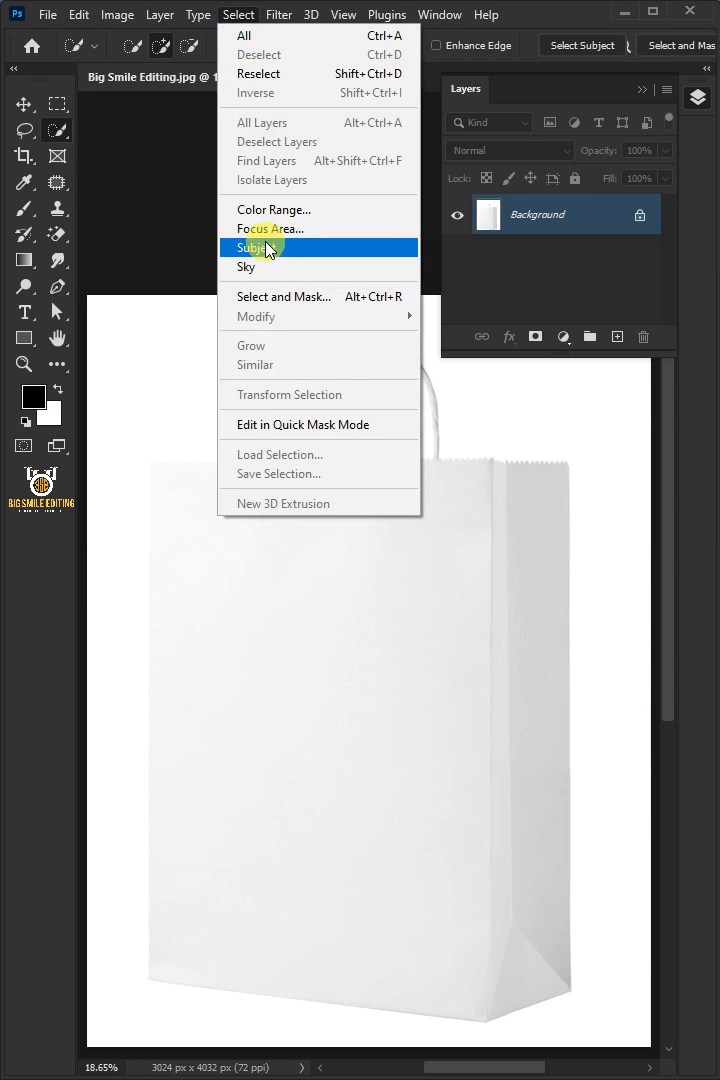
click(251, 247)
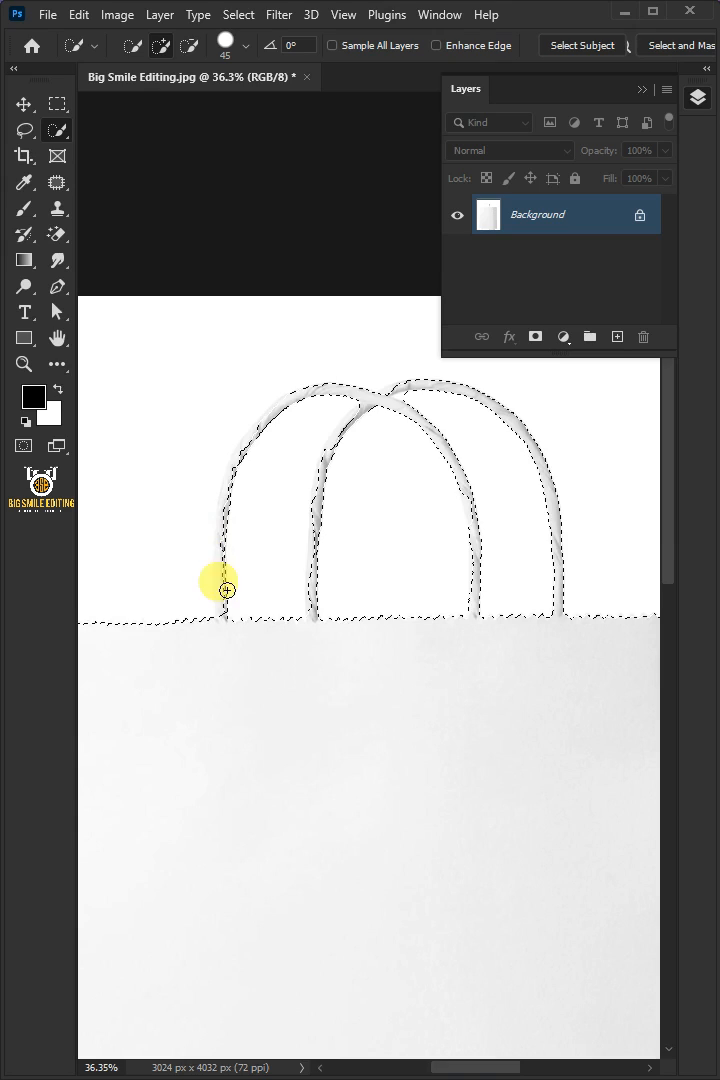
drag(218, 585, 388, 430)
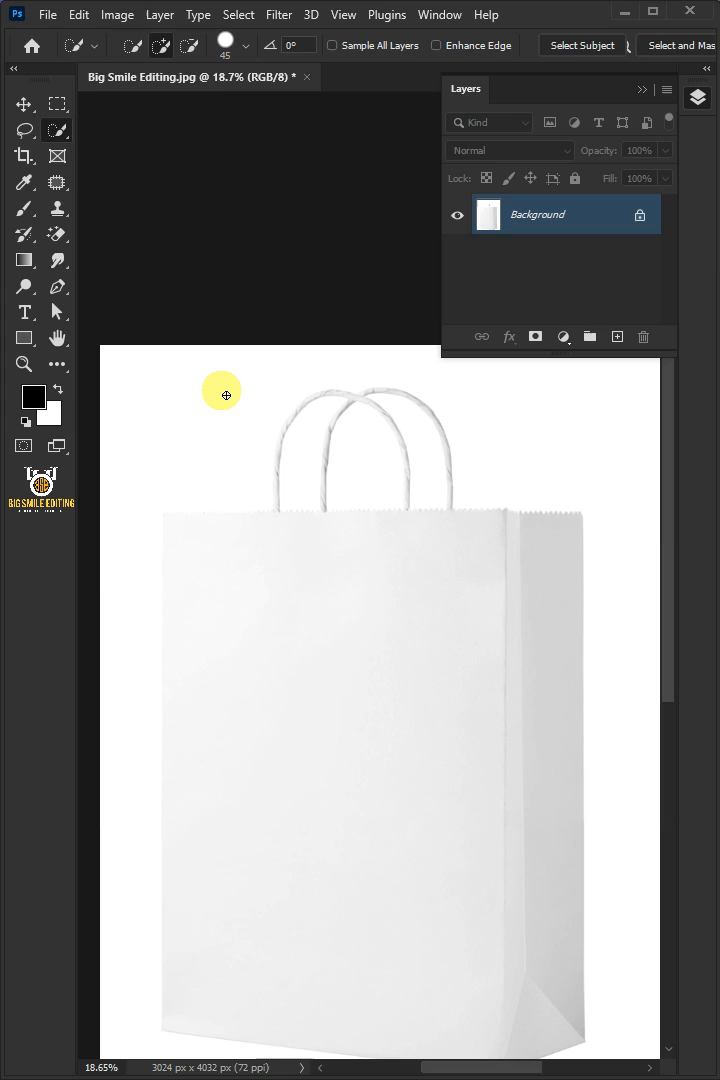
mouse_move(288, 626)
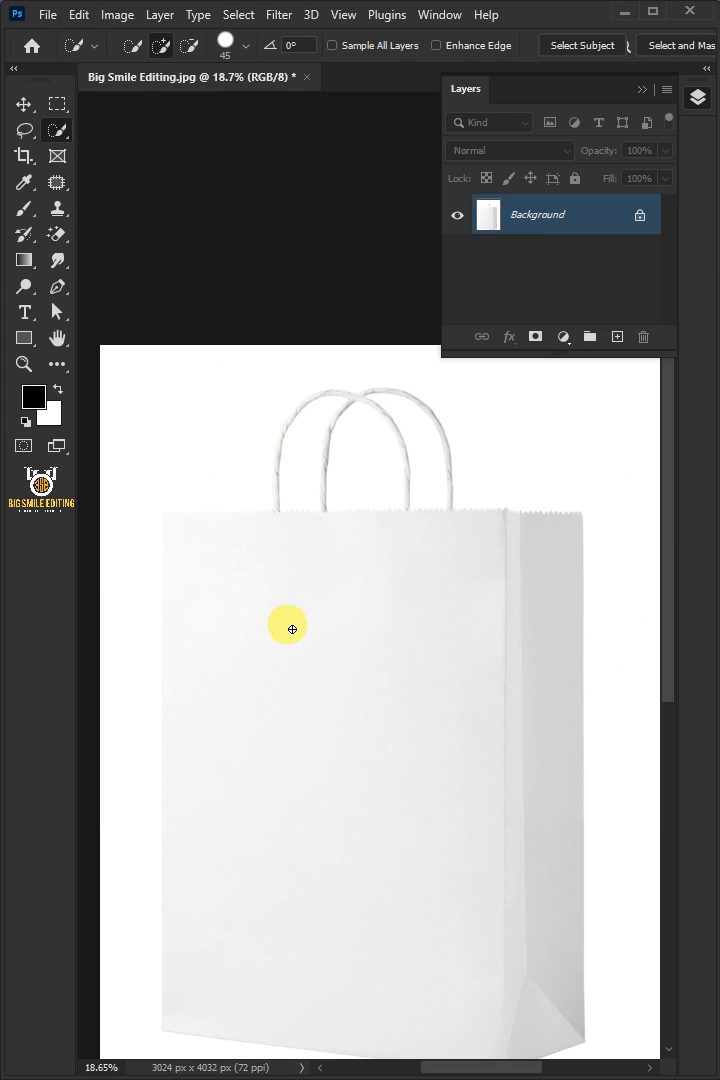
mouse_move(528, 518)
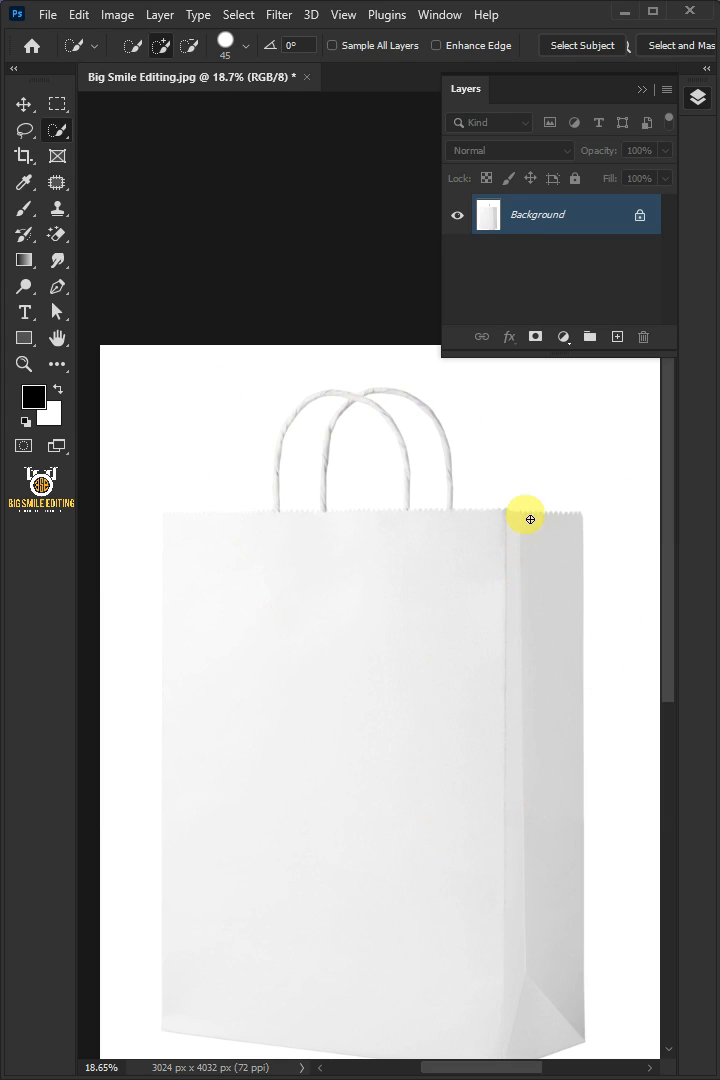
mouse_move(560, 235)
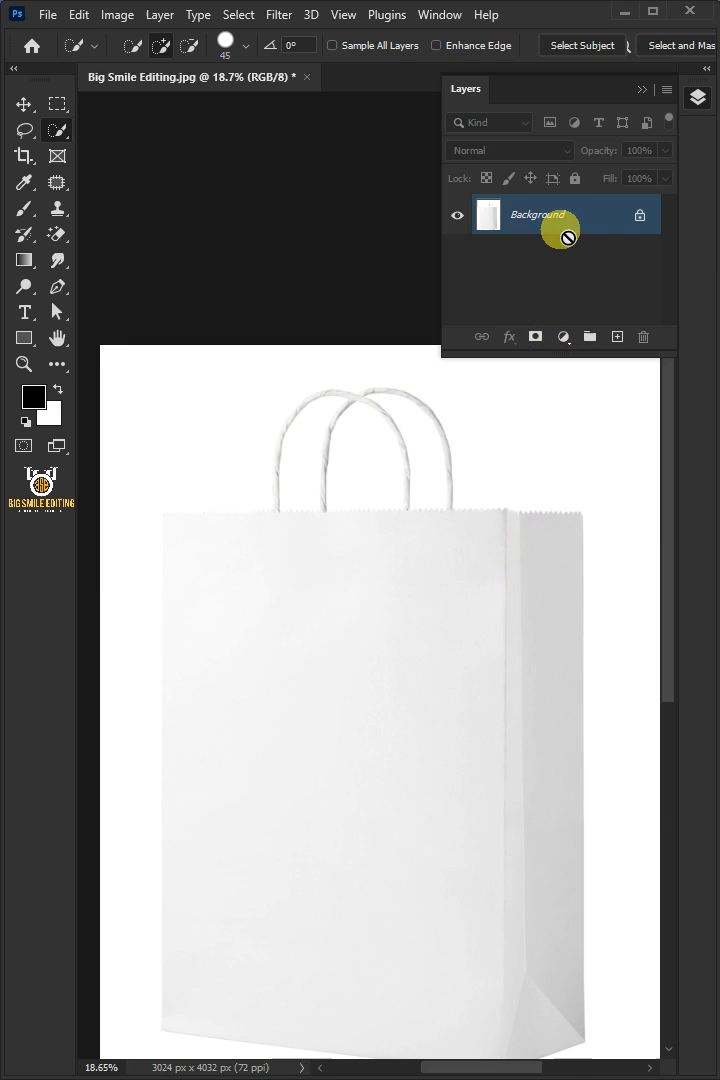
- Duplicate the bag to Layer 1 and add a #000000 Solid Color fill layer above it
click(617, 336)
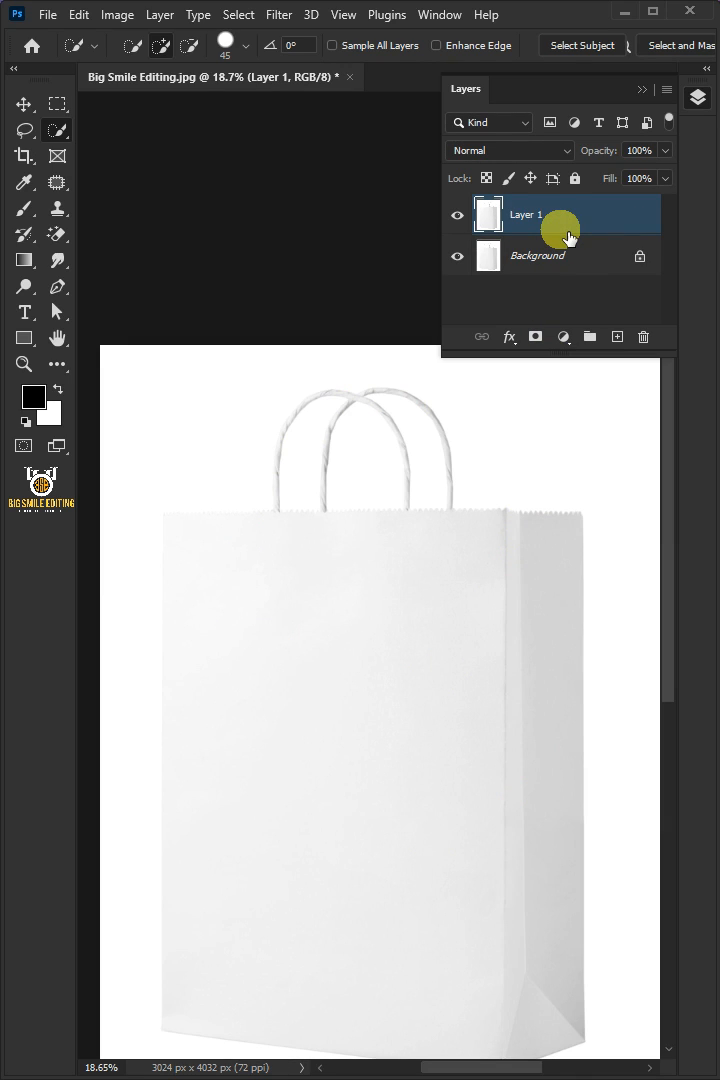
click(563, 336)
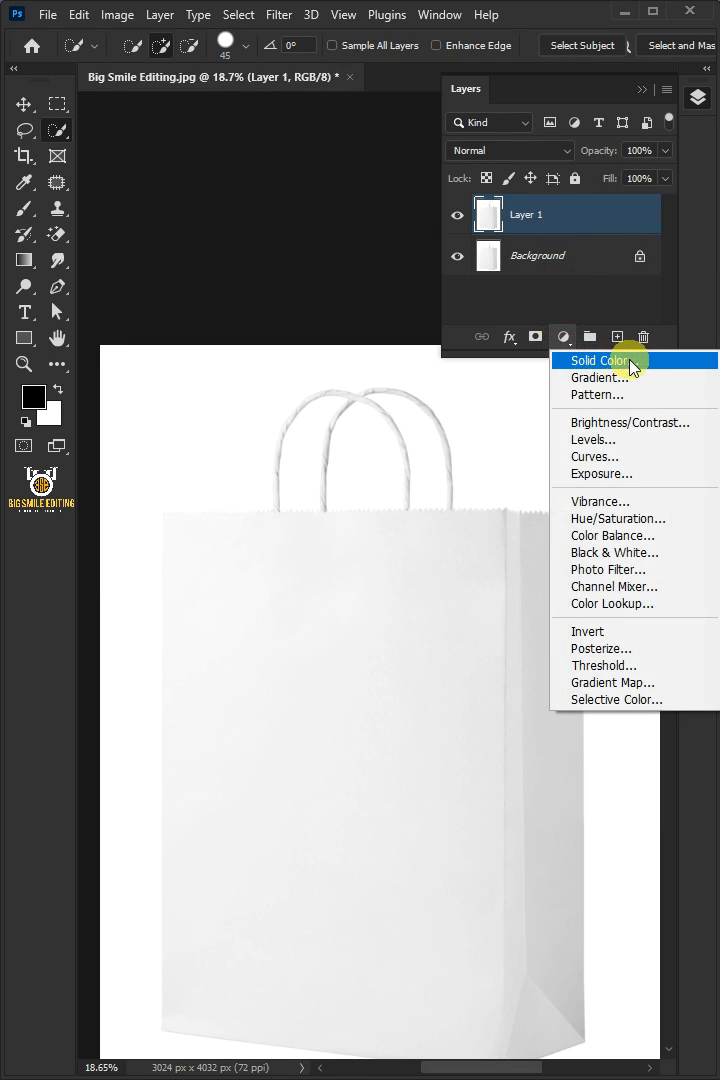
click(599, 360)
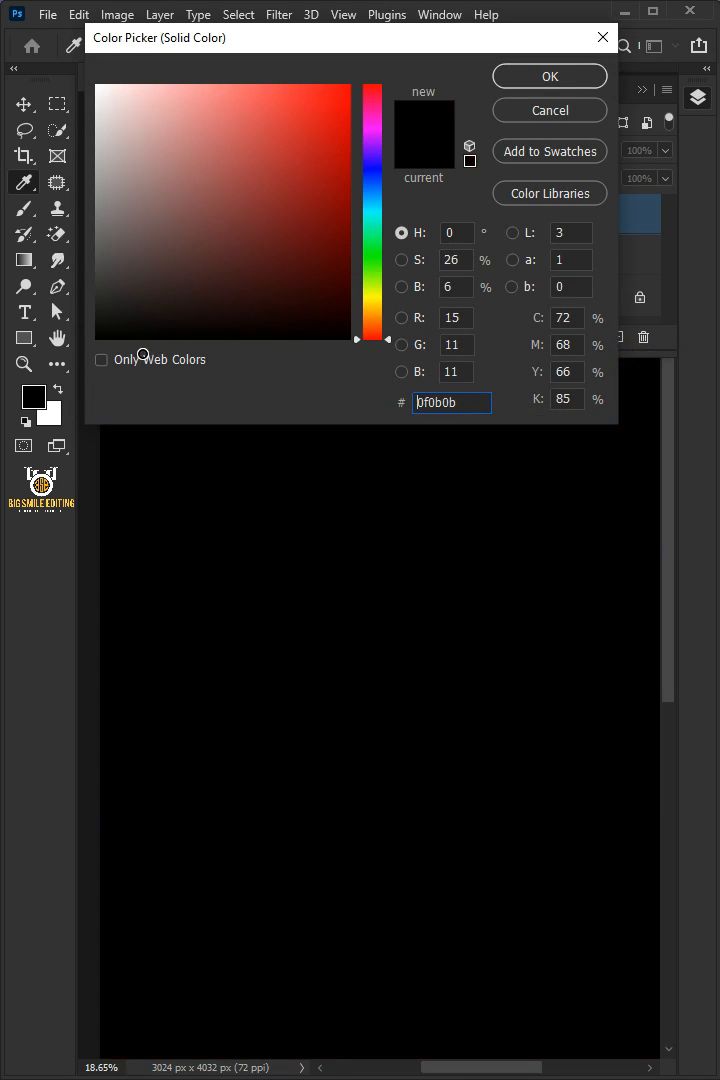
click(98, 338)
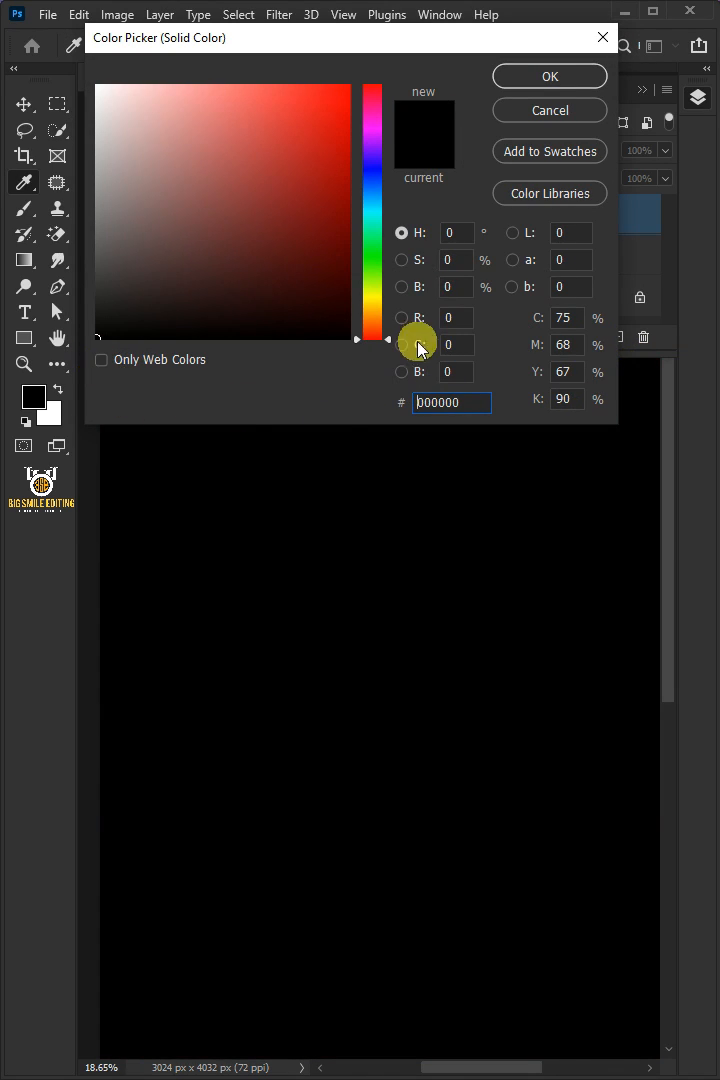
click(549, 76)
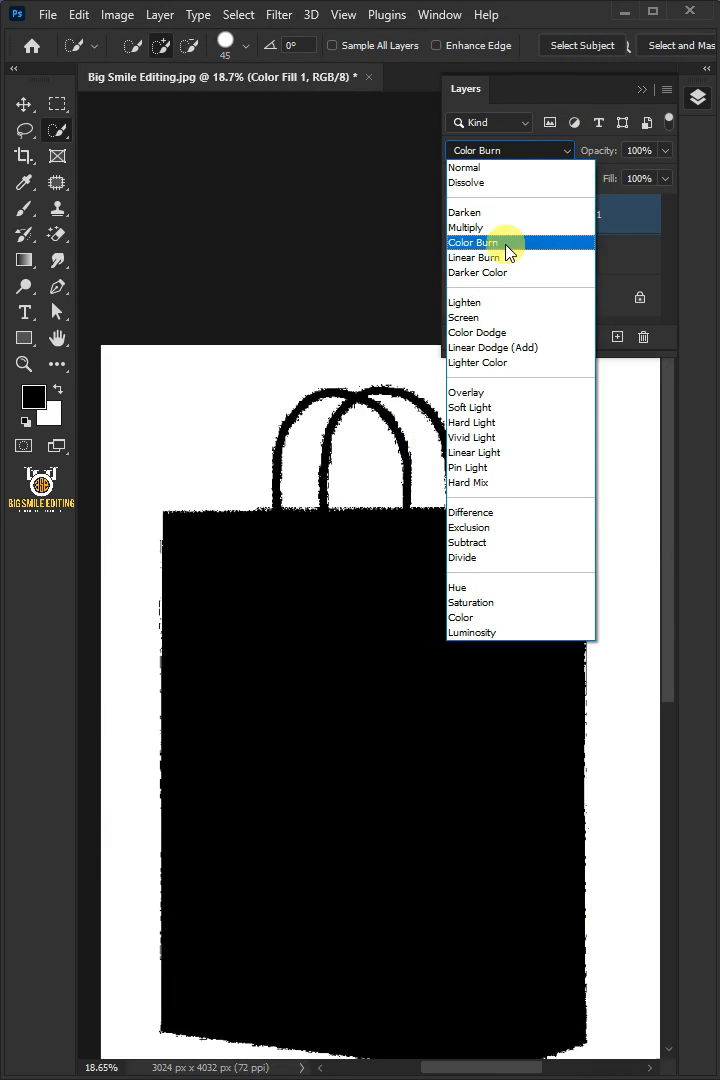
- Set the fill layer's blend mode to Color Burn and change its colour to #ff0000
click(474, 242)
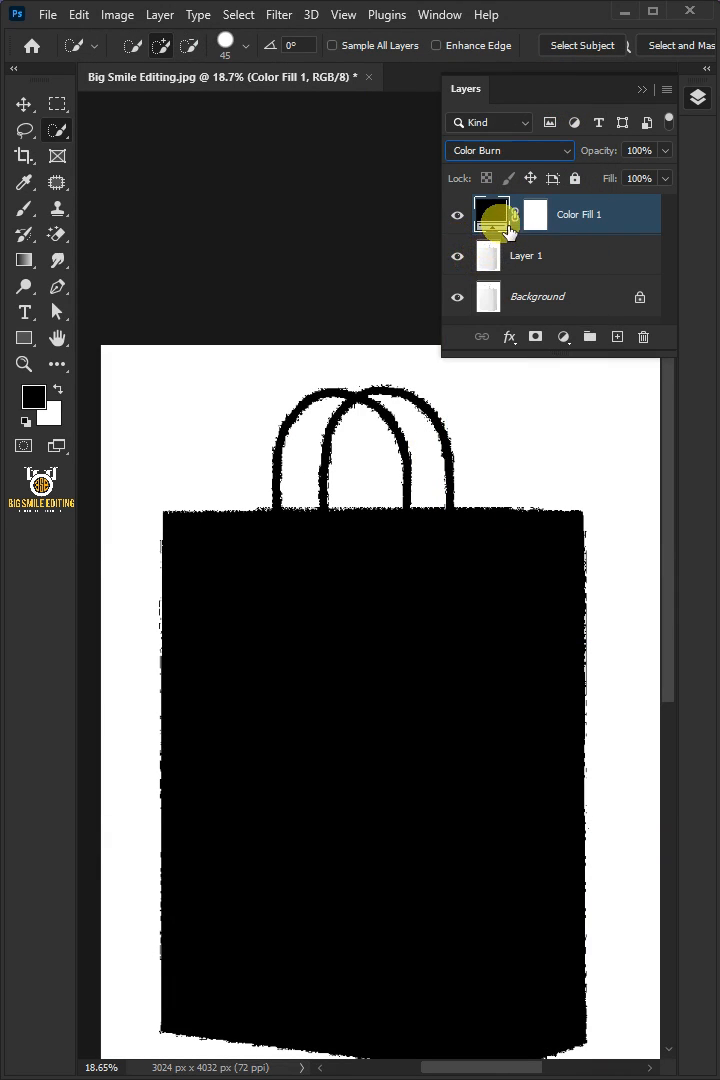
double_click(491, 214)
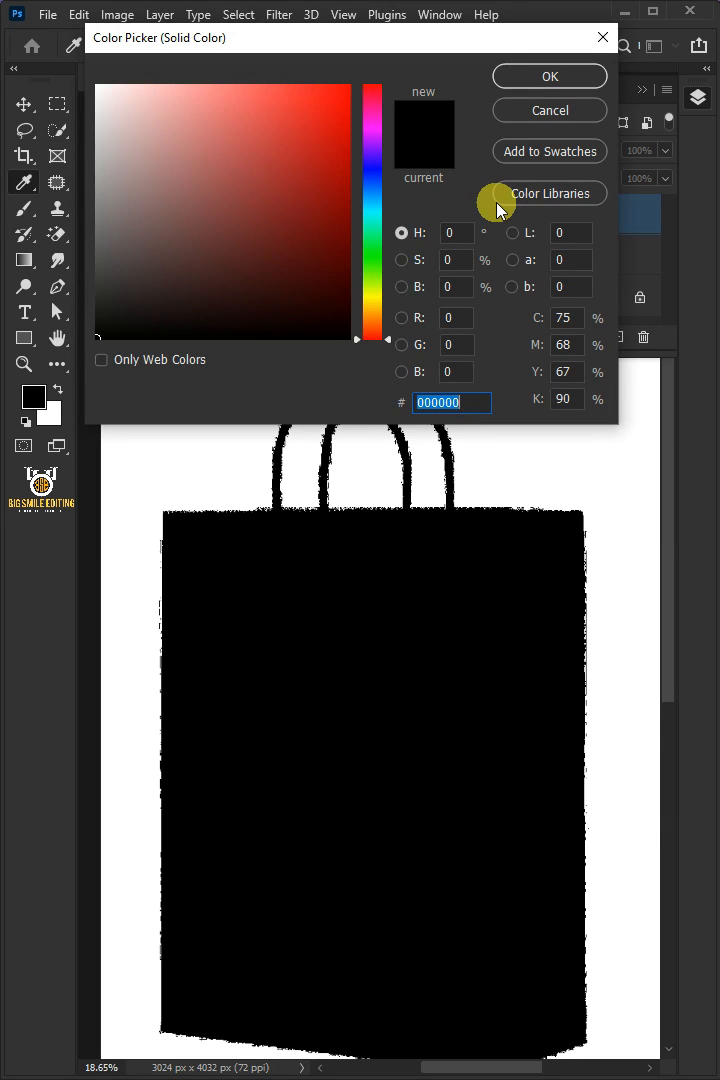
text(ff0000)
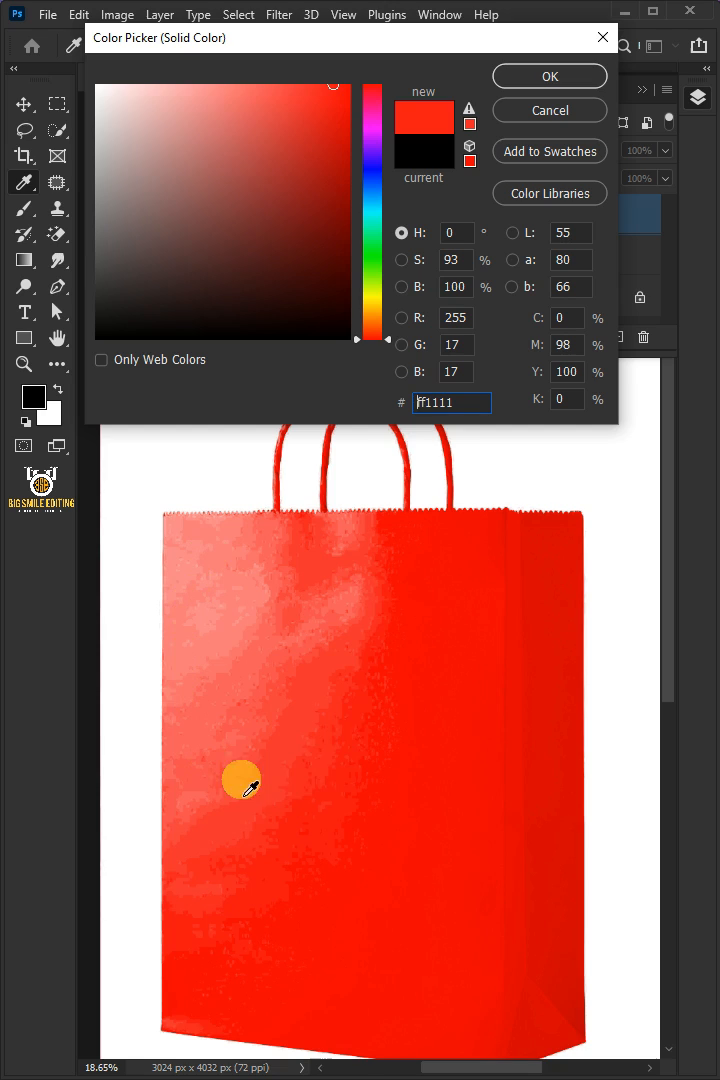
mouse_move(419, 512)
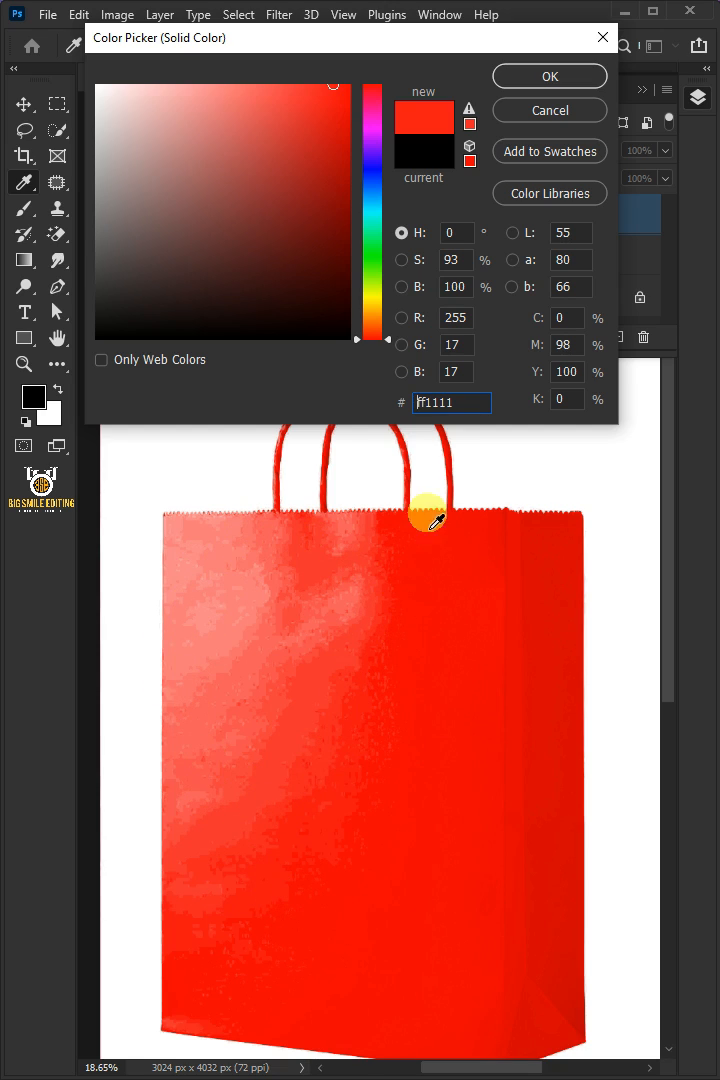
mouse_move(213, 505)
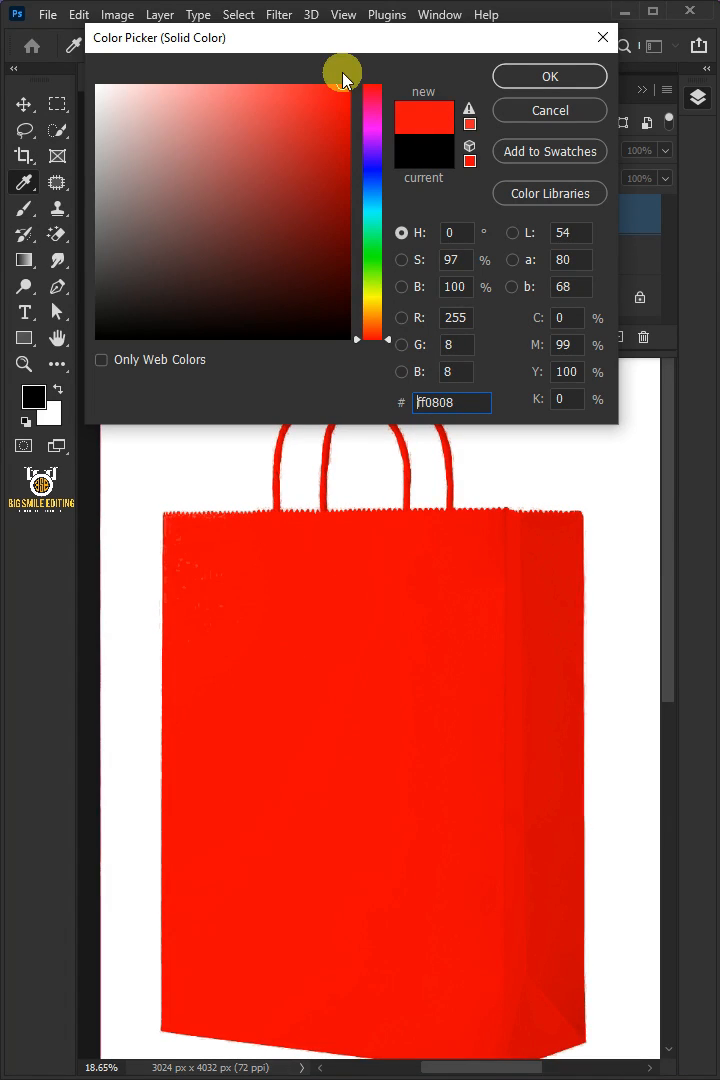
click(549, 76)
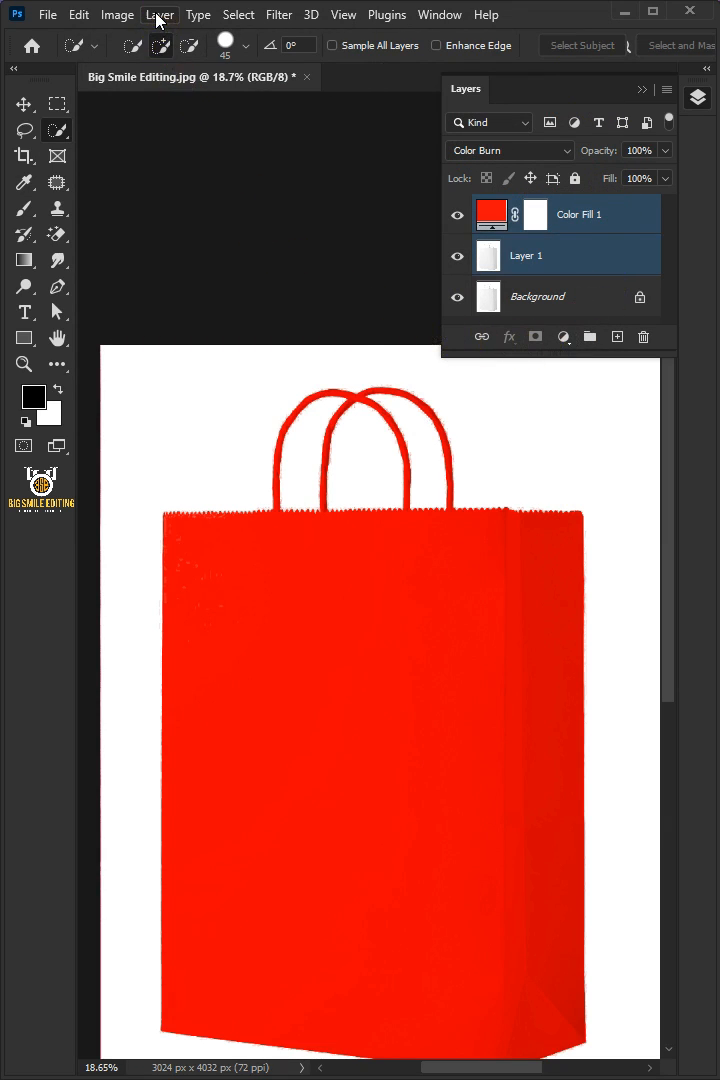
- Bring up the Layer menu to merge Color Fill 1 with Layer 1
click(160, 14)
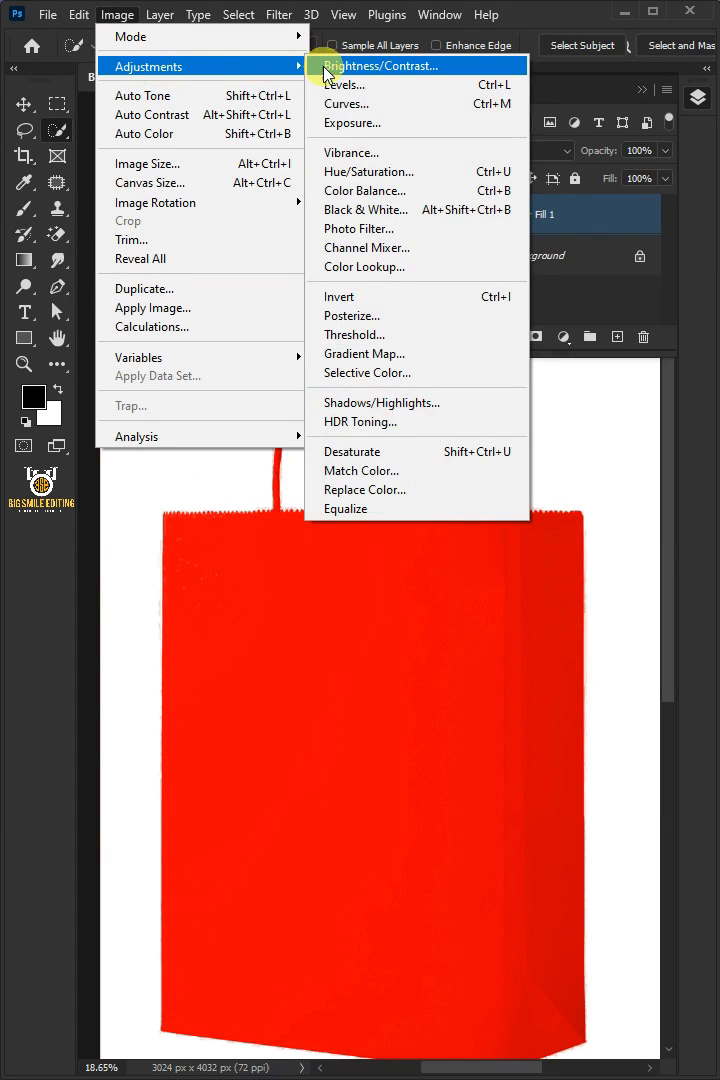
- Apply Levels to the merged layer with the white input level raised to about 178
click(345, 84)
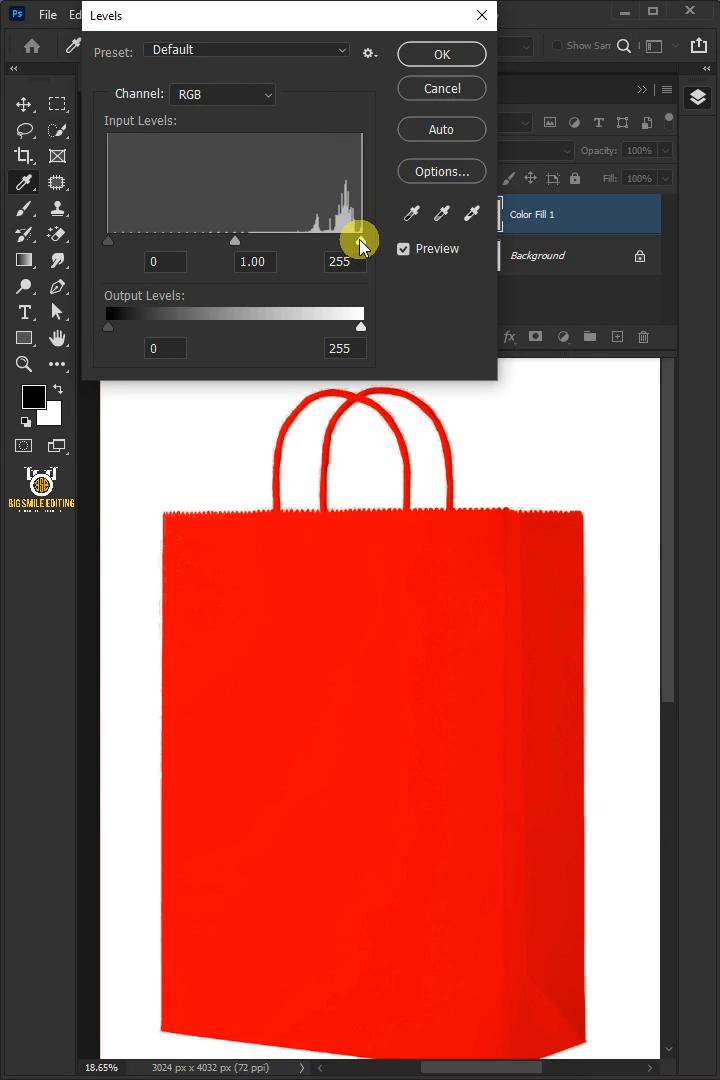
drag(360, 240, 283, 240)
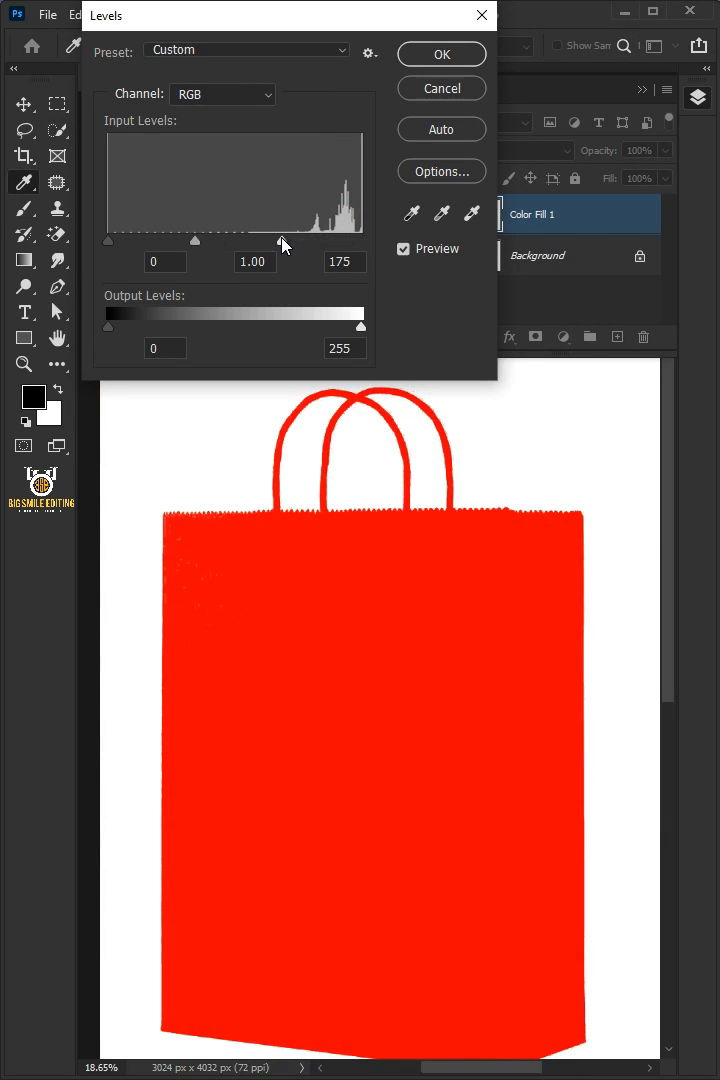
drag(283, 240, 286, 240)
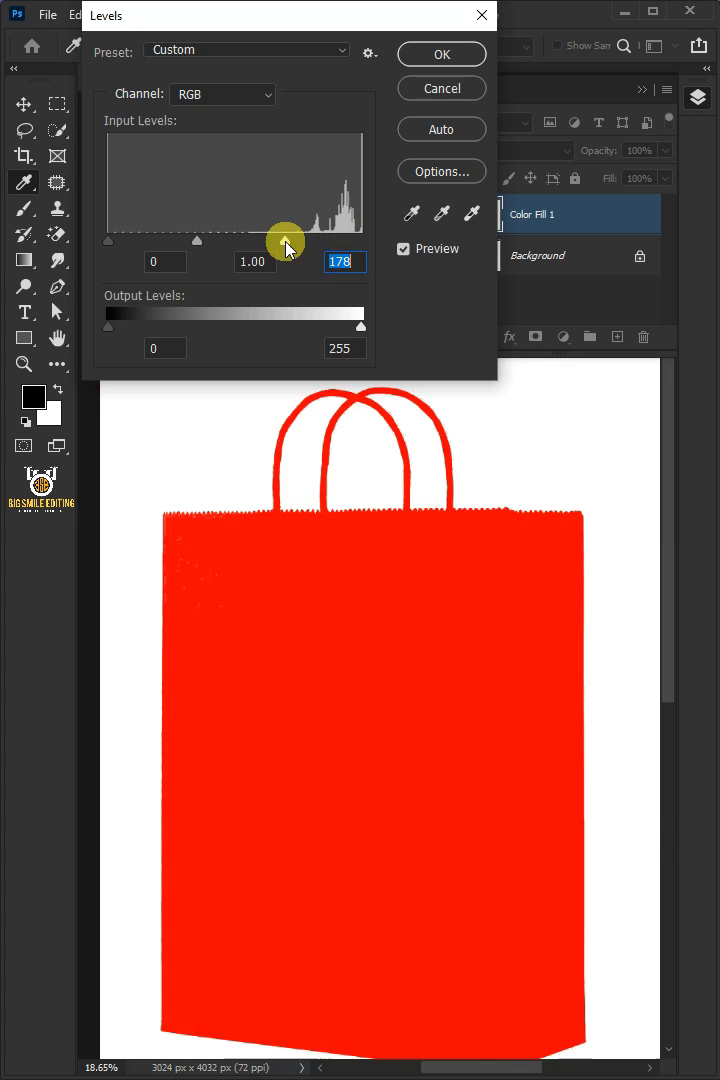
click(440, 54)
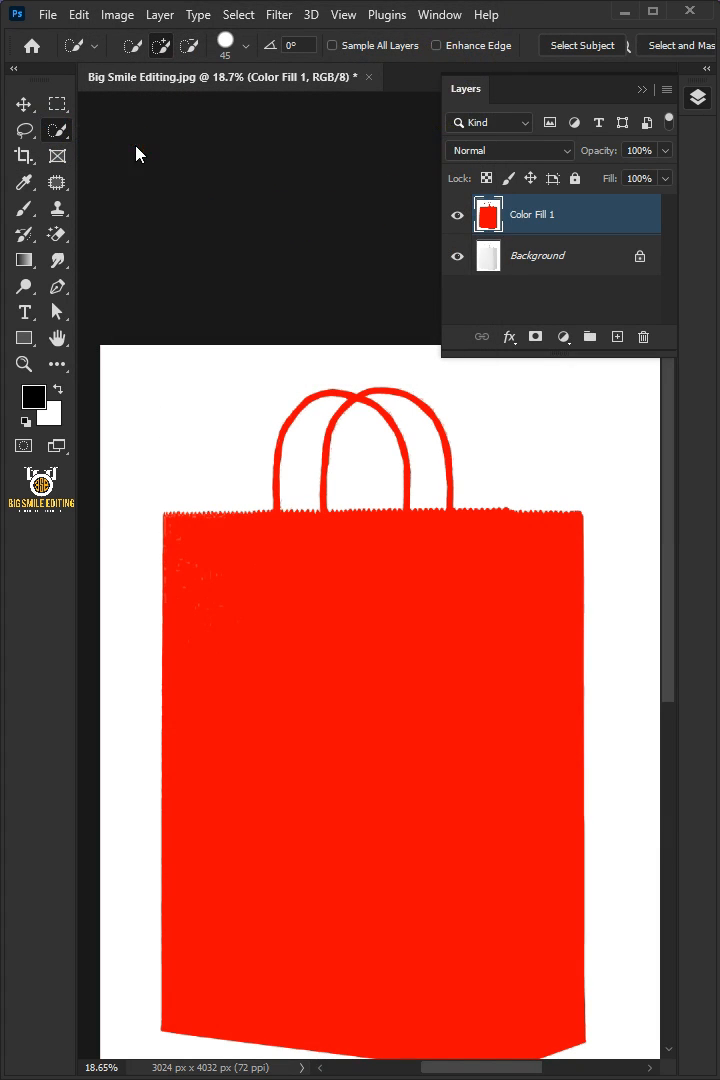
- Make a selection of the red bag area on the merged layer, handles included
click(304, 595)
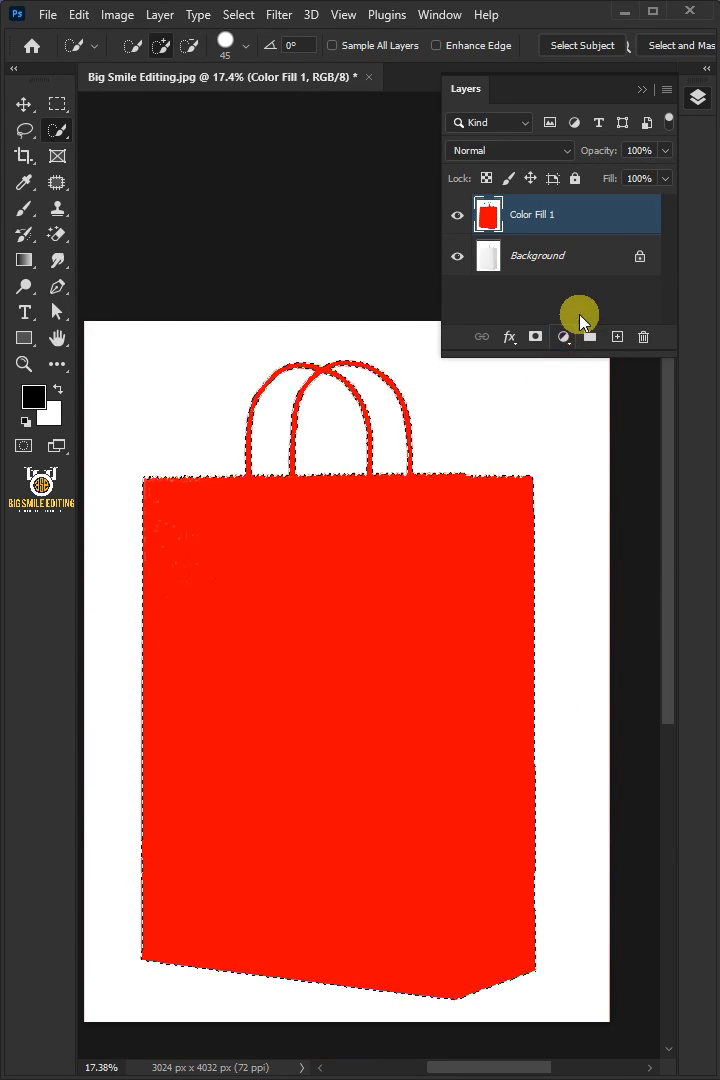
- Delete the red helper layer and add a layer mask from the bag selection
click(643, 336)
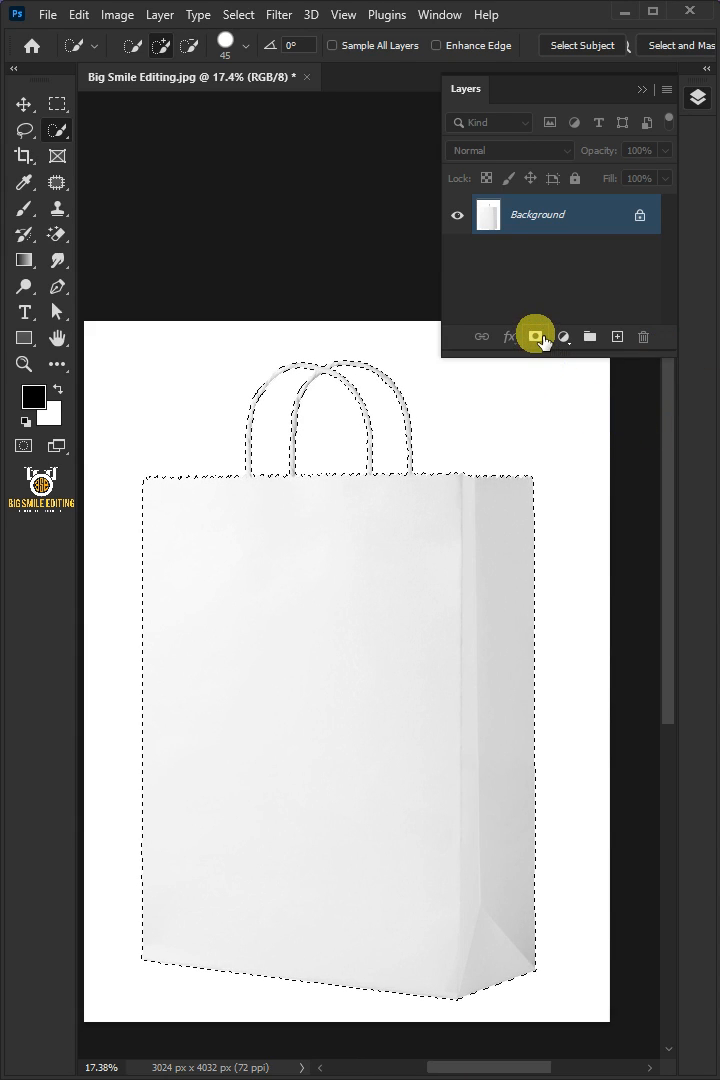
click(535, 336)
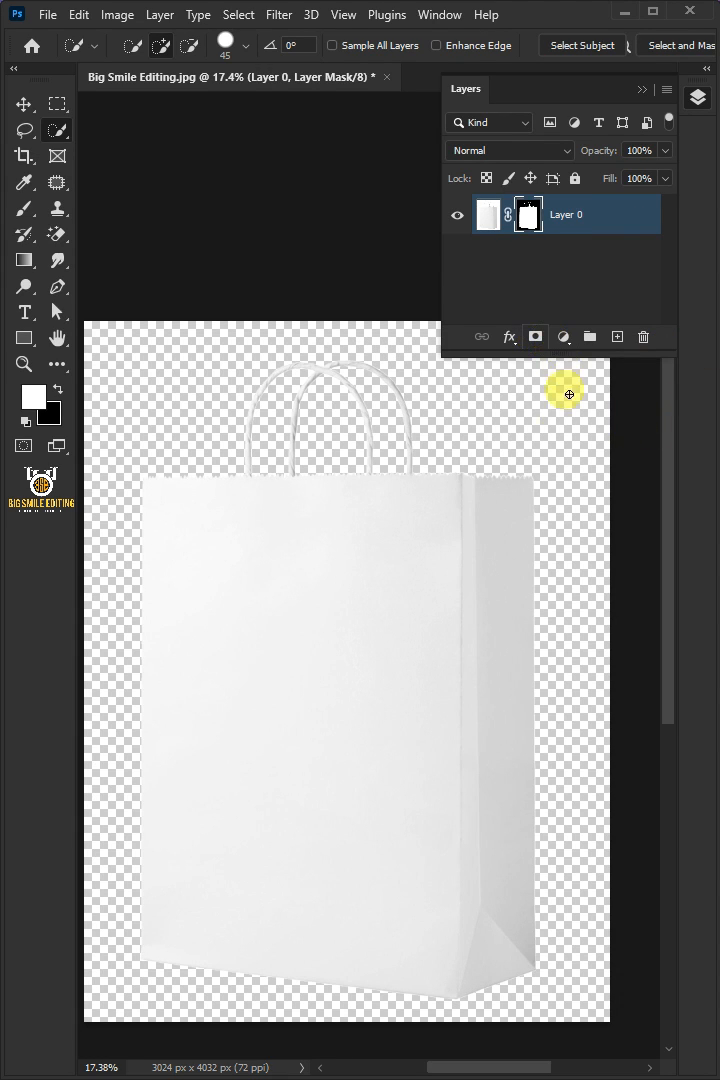